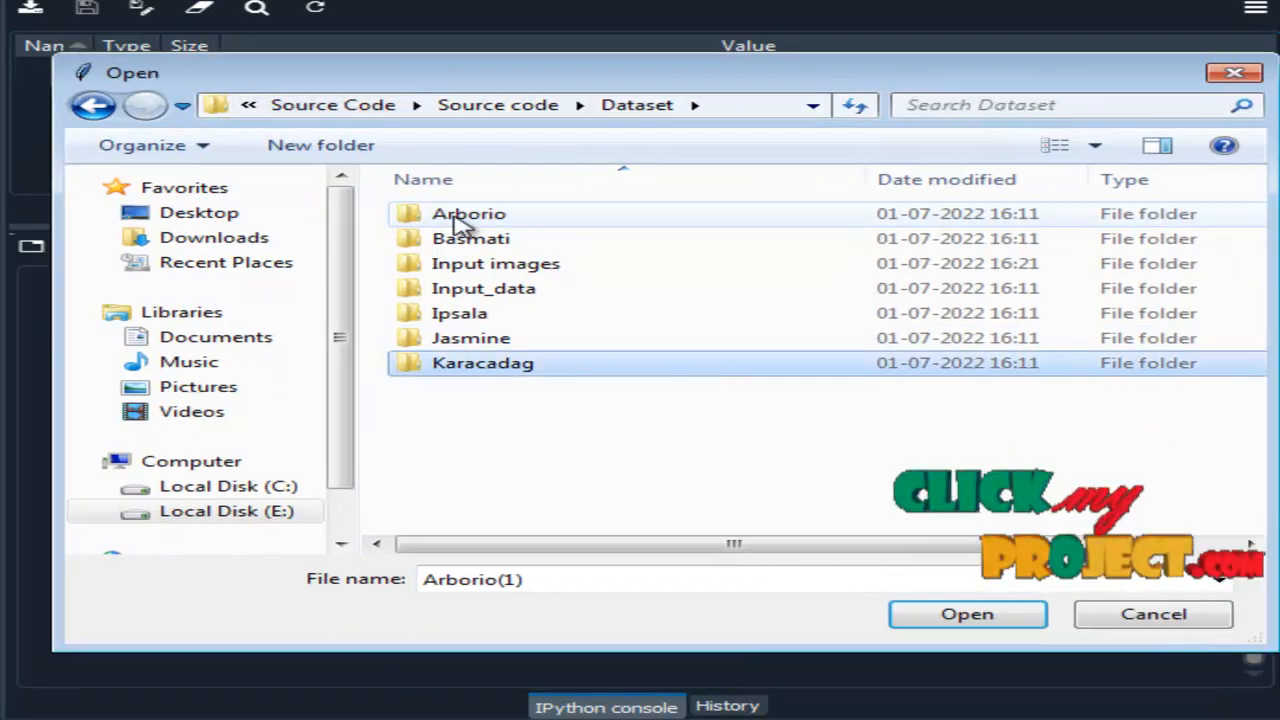
- Open the Arborio dataset folder and select an Arborio rice-grain image to classify
double_click(468, 213)
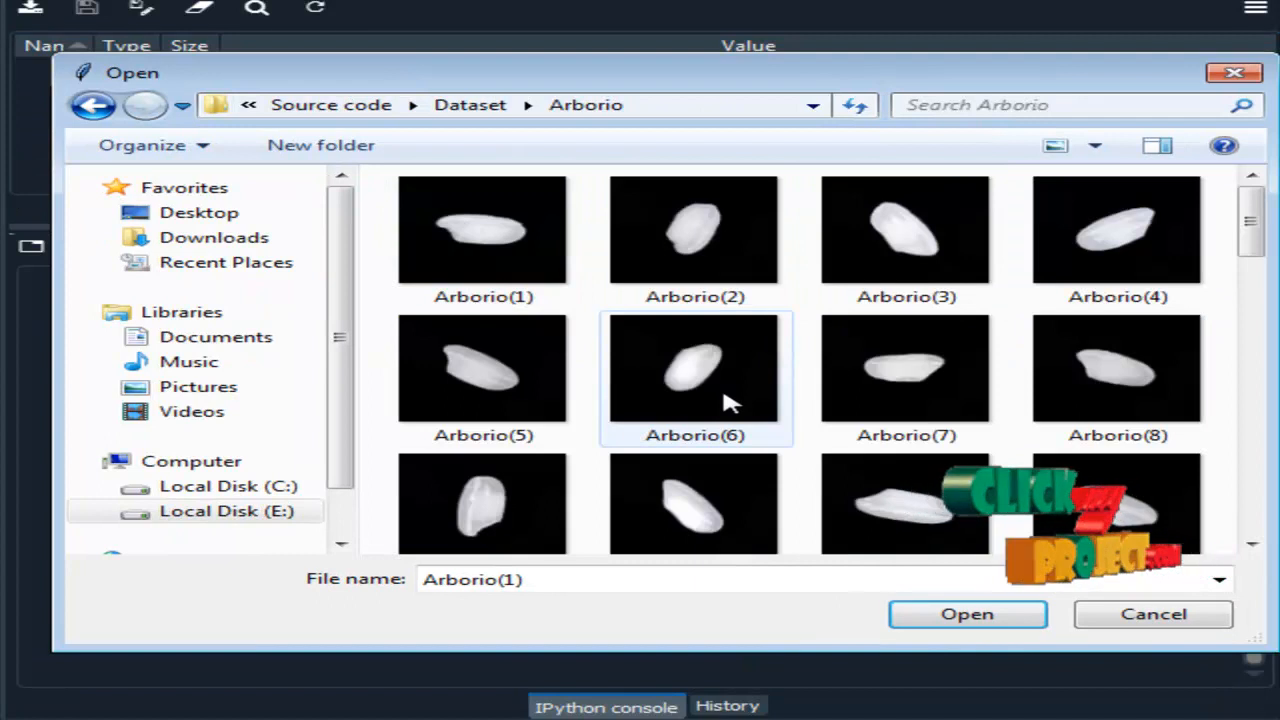
click(1152, 614)
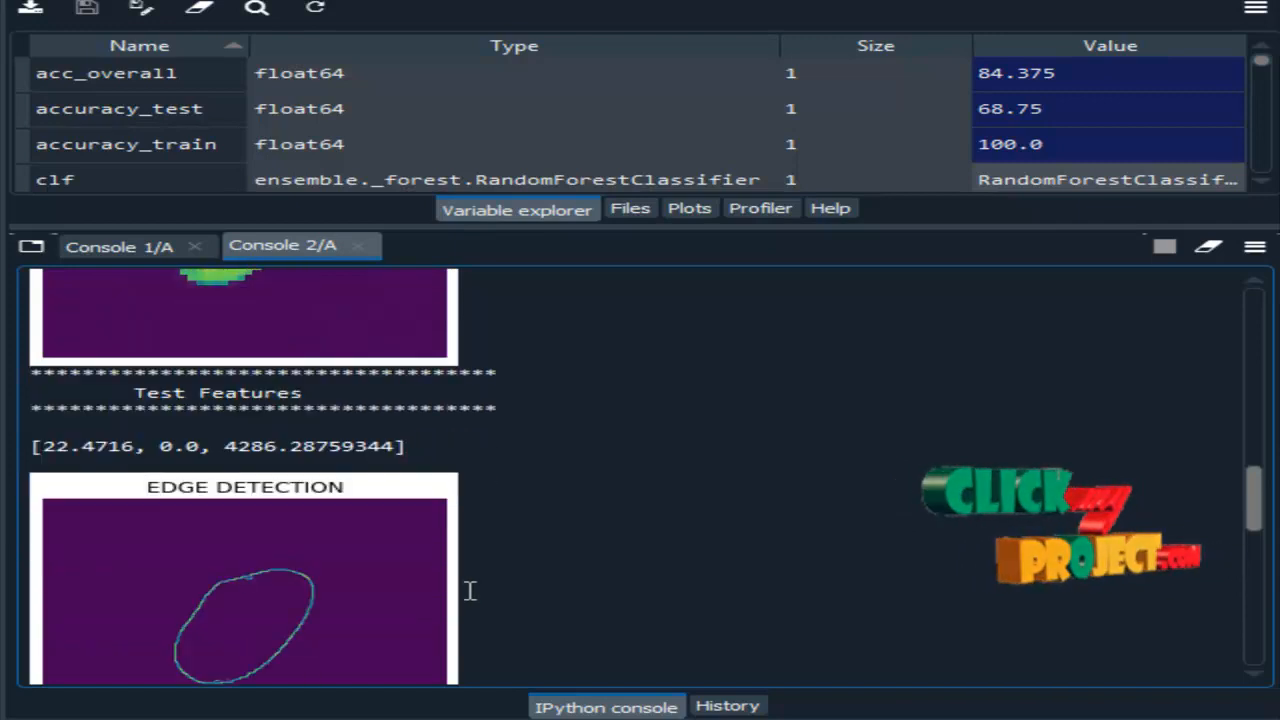
- Review console output, then classify a Karacadag grain image, yielding test features [22.3548, 0.0, 3996.37]
scroll(down, 3)
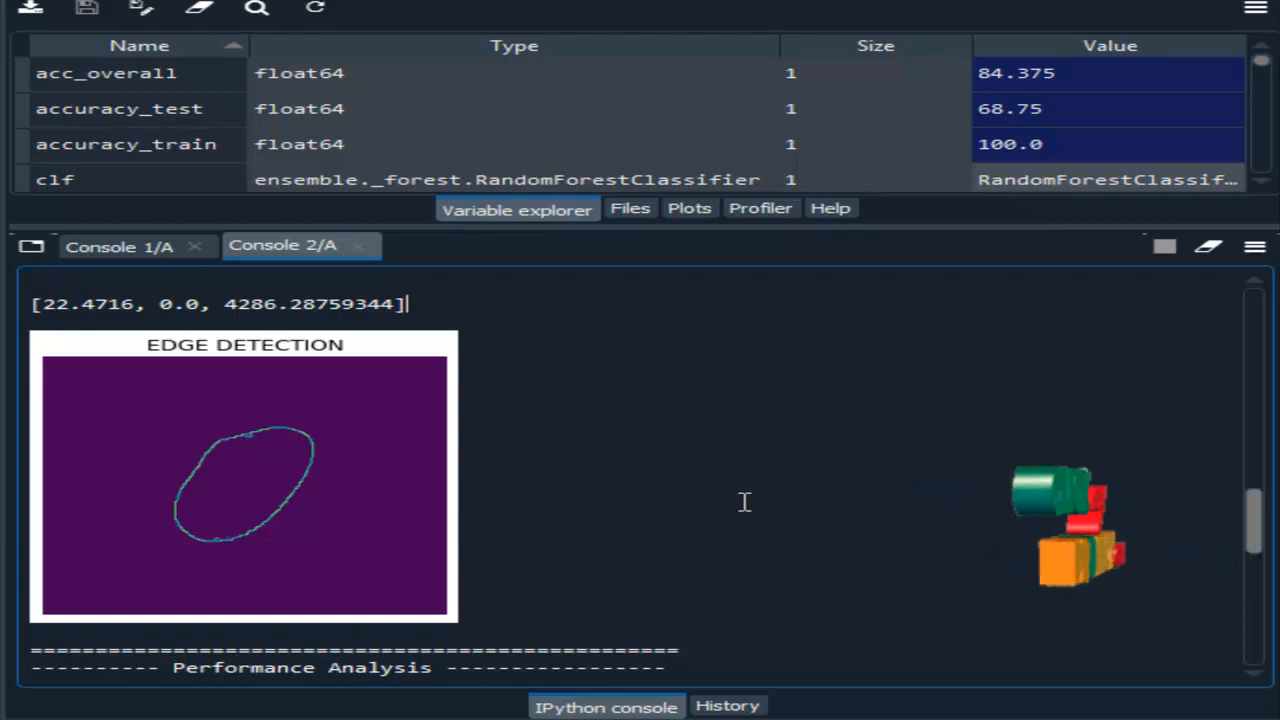
scroll(down, 3)
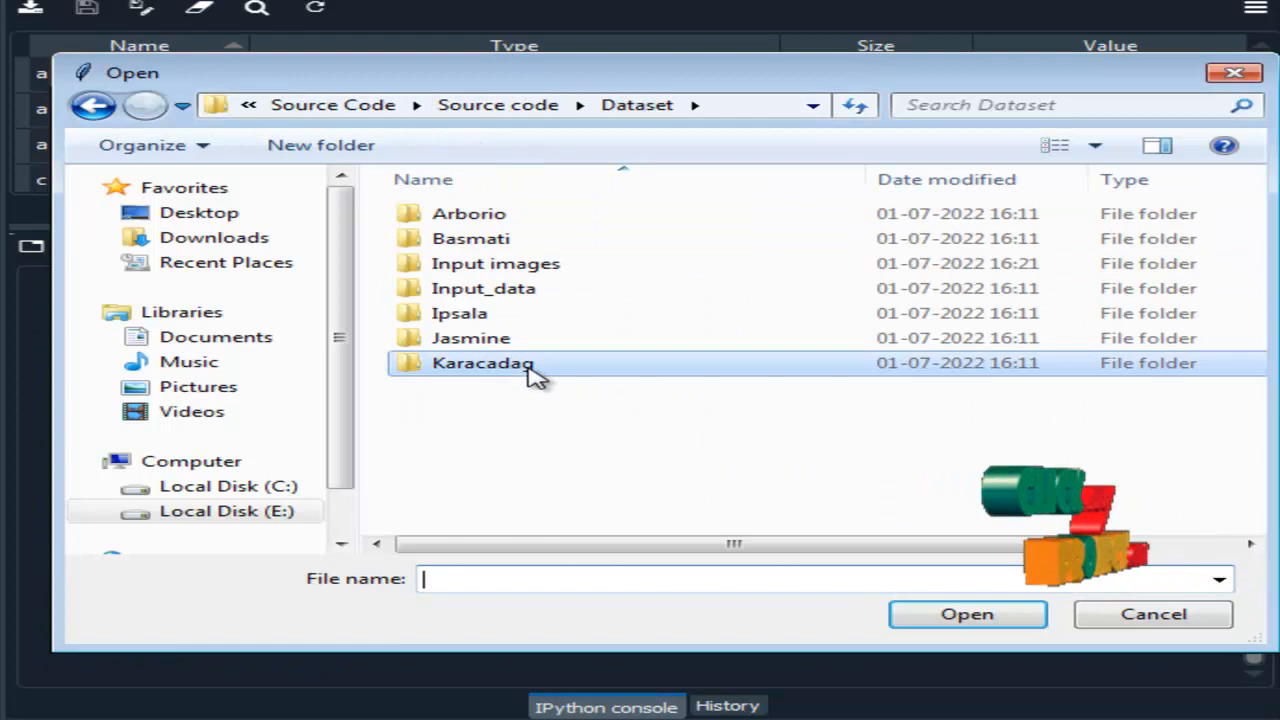
click(966, 614)
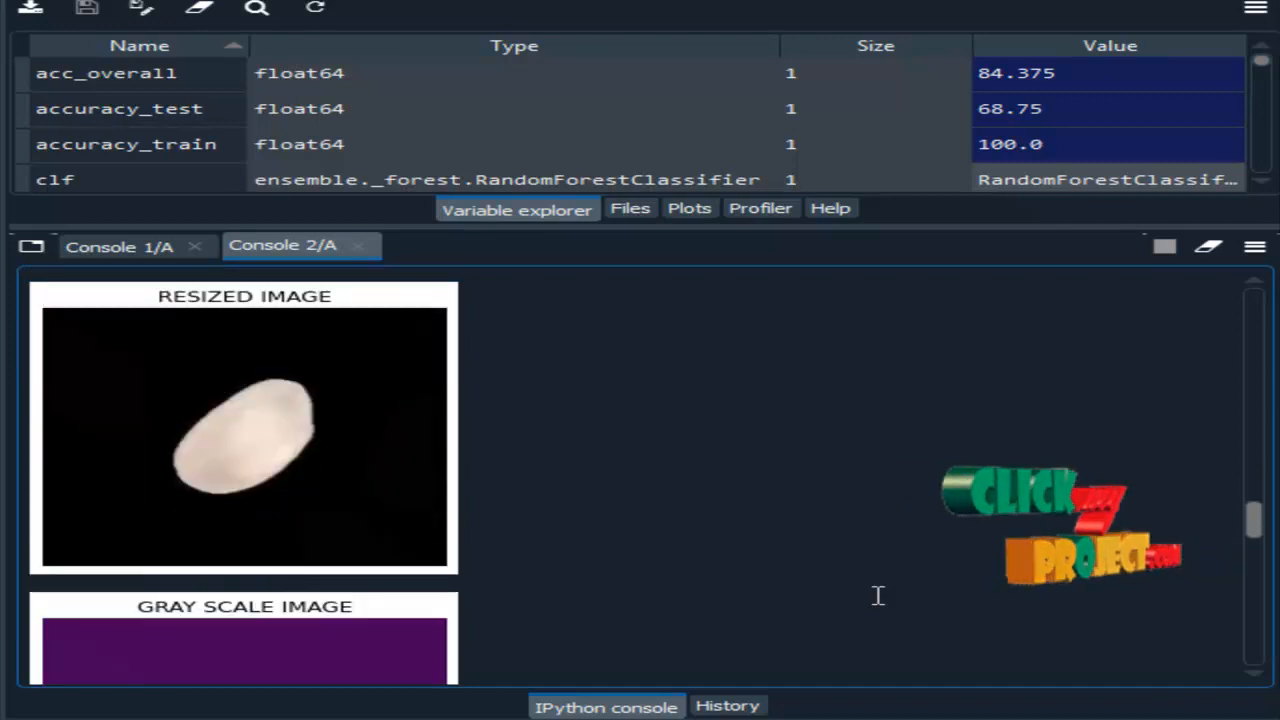
scroll(down, 3)
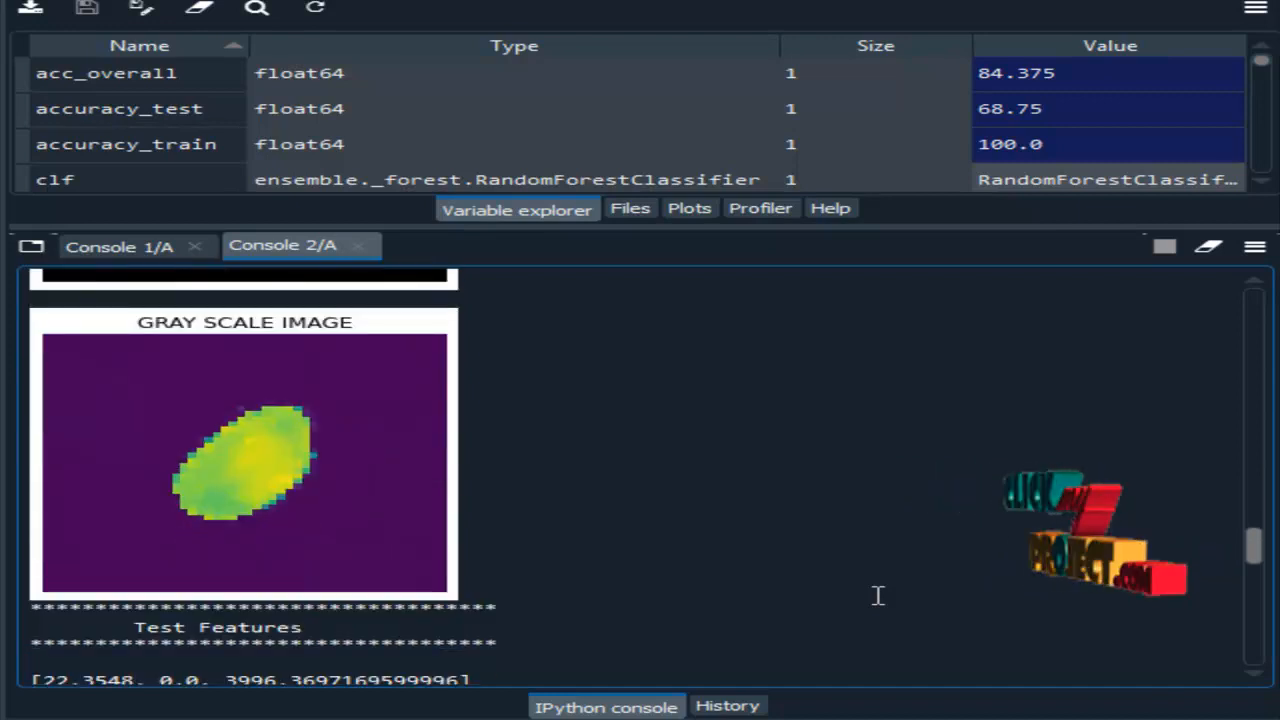